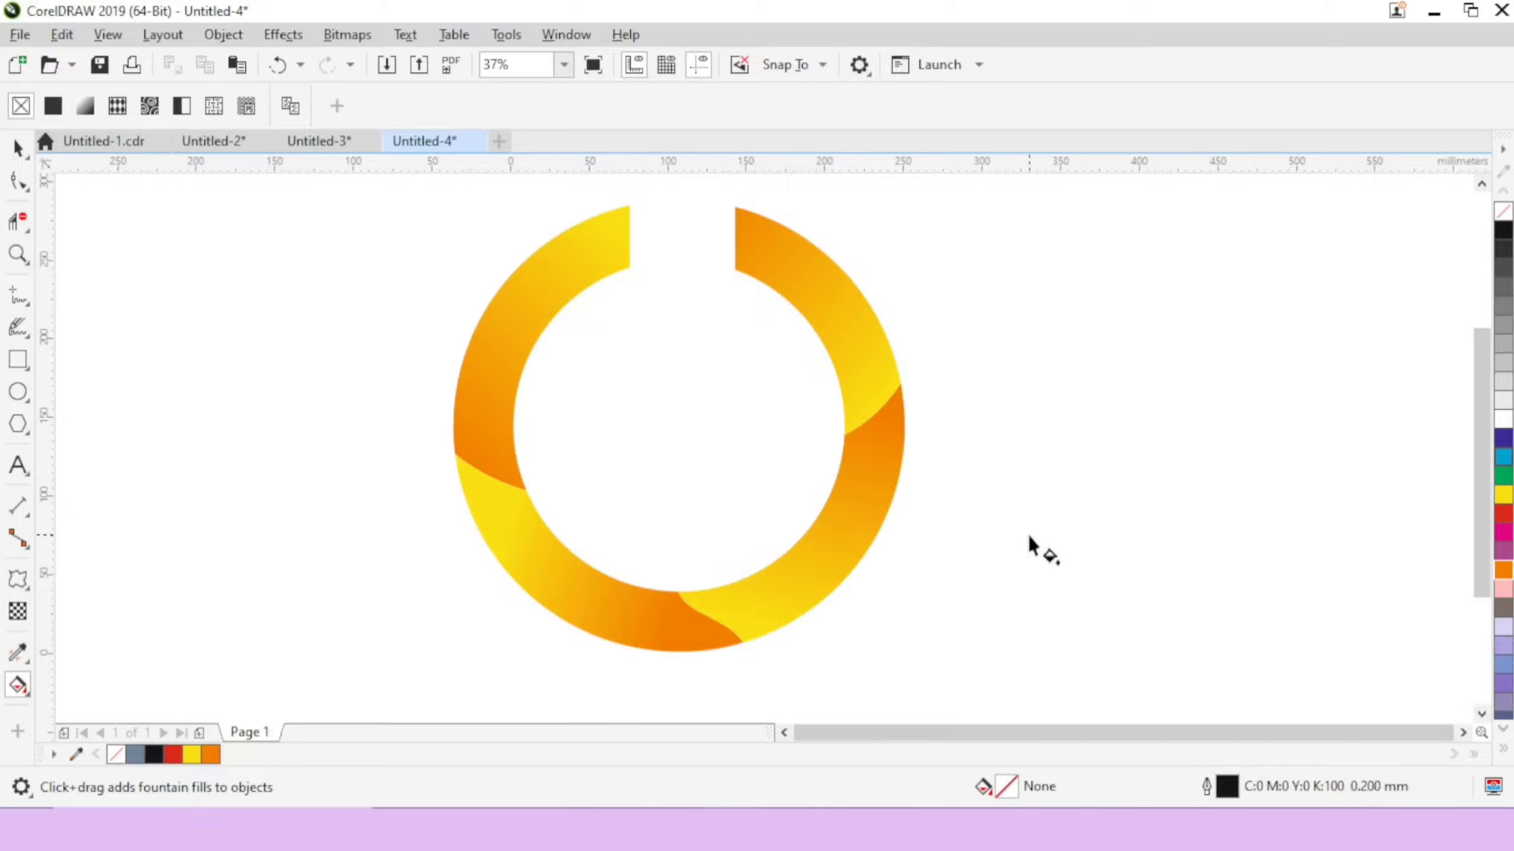
Create a new blank A4 document using the default CorelDRAW settings.
{"action": "left_click", "coordinate": [16, 64]}
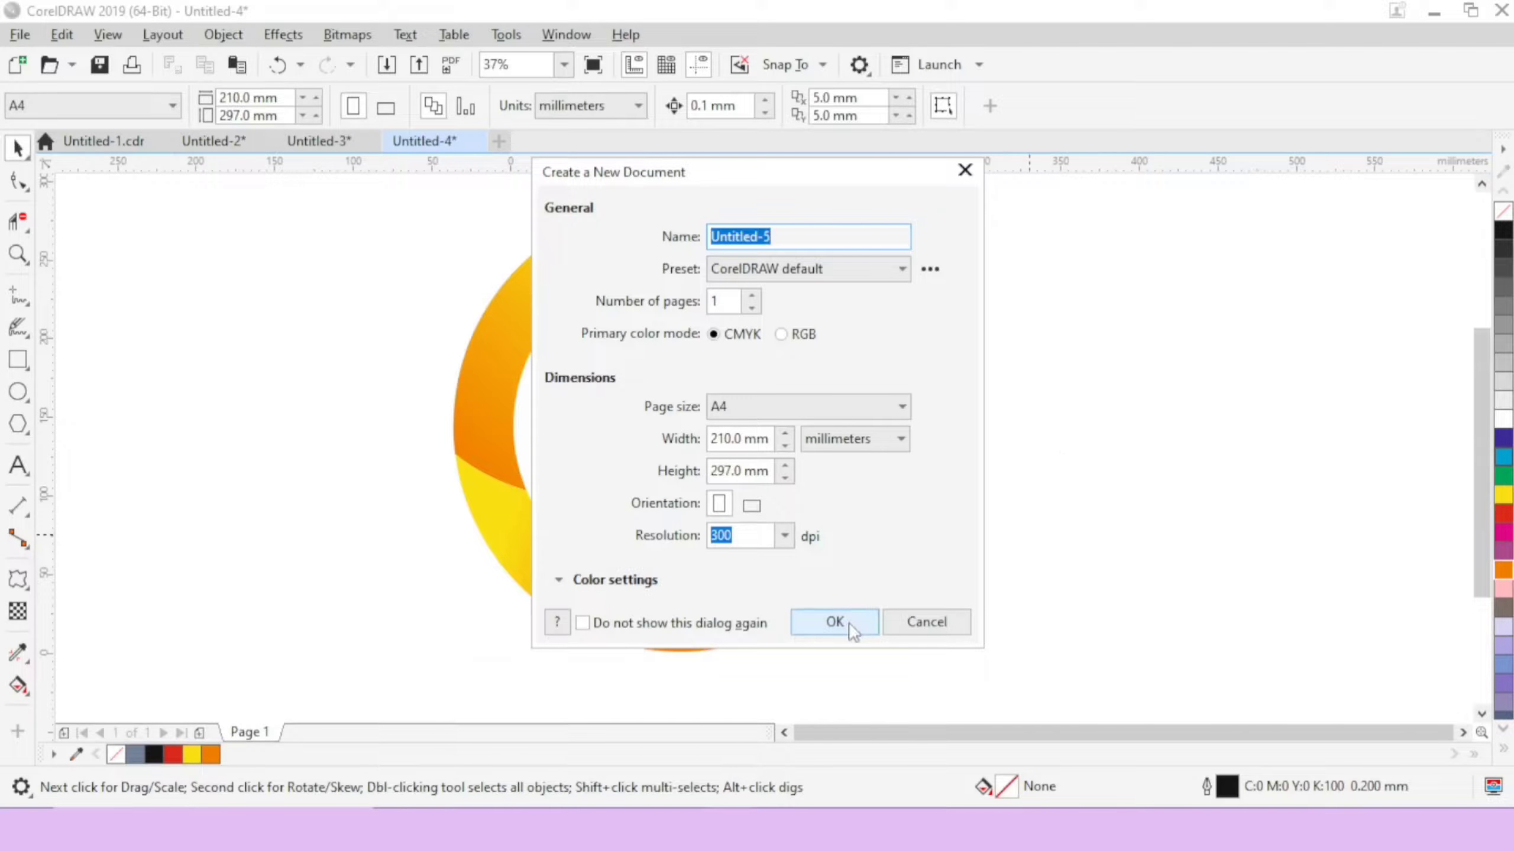
{"action": "left_click", "coordinate": [833, 621]}
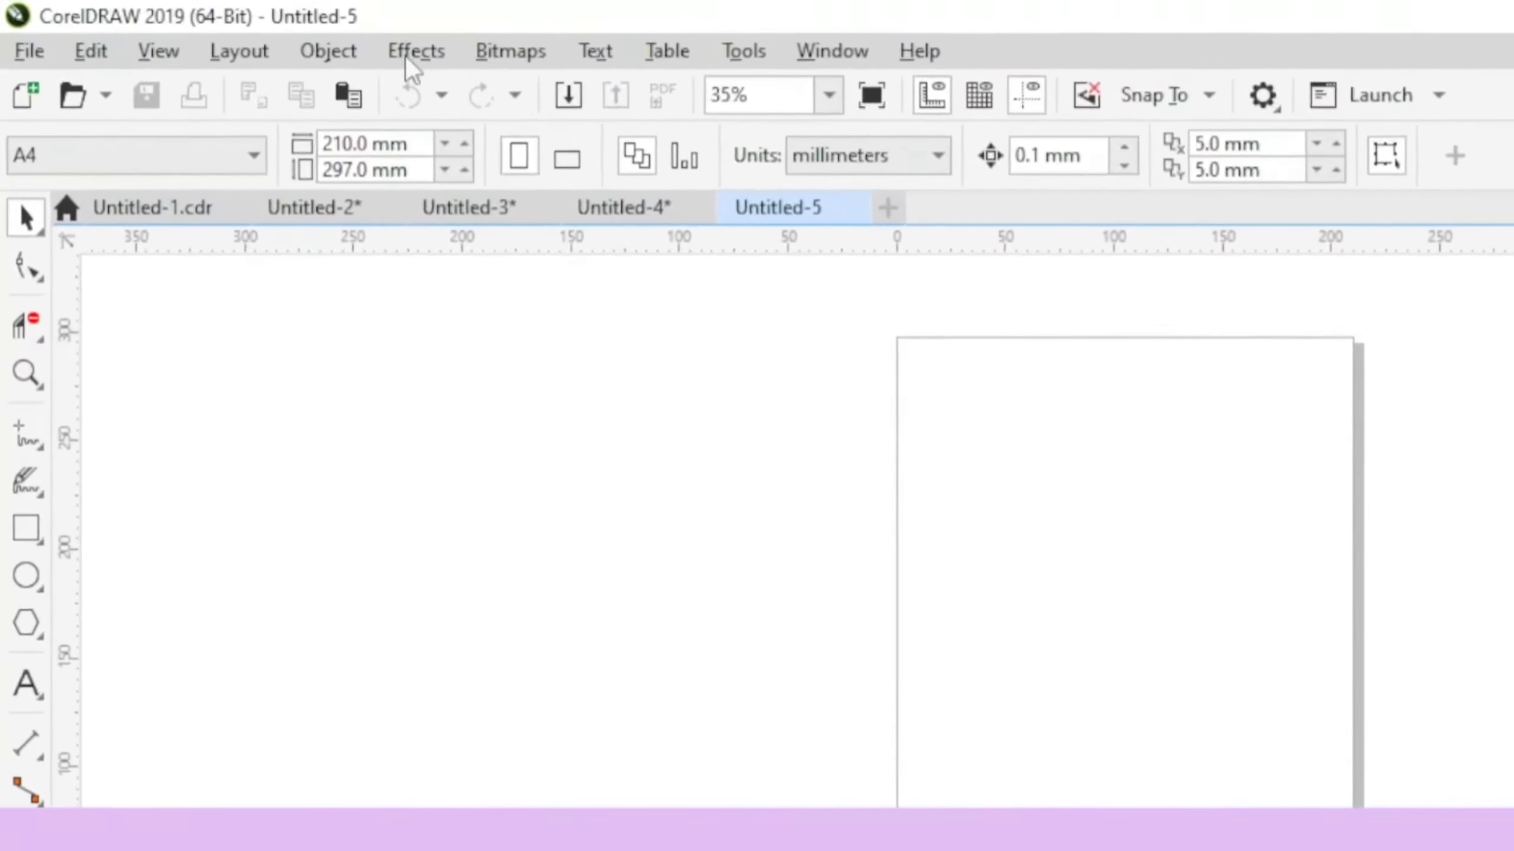
{"action": "left_click", "coordinate": [158, 50]}
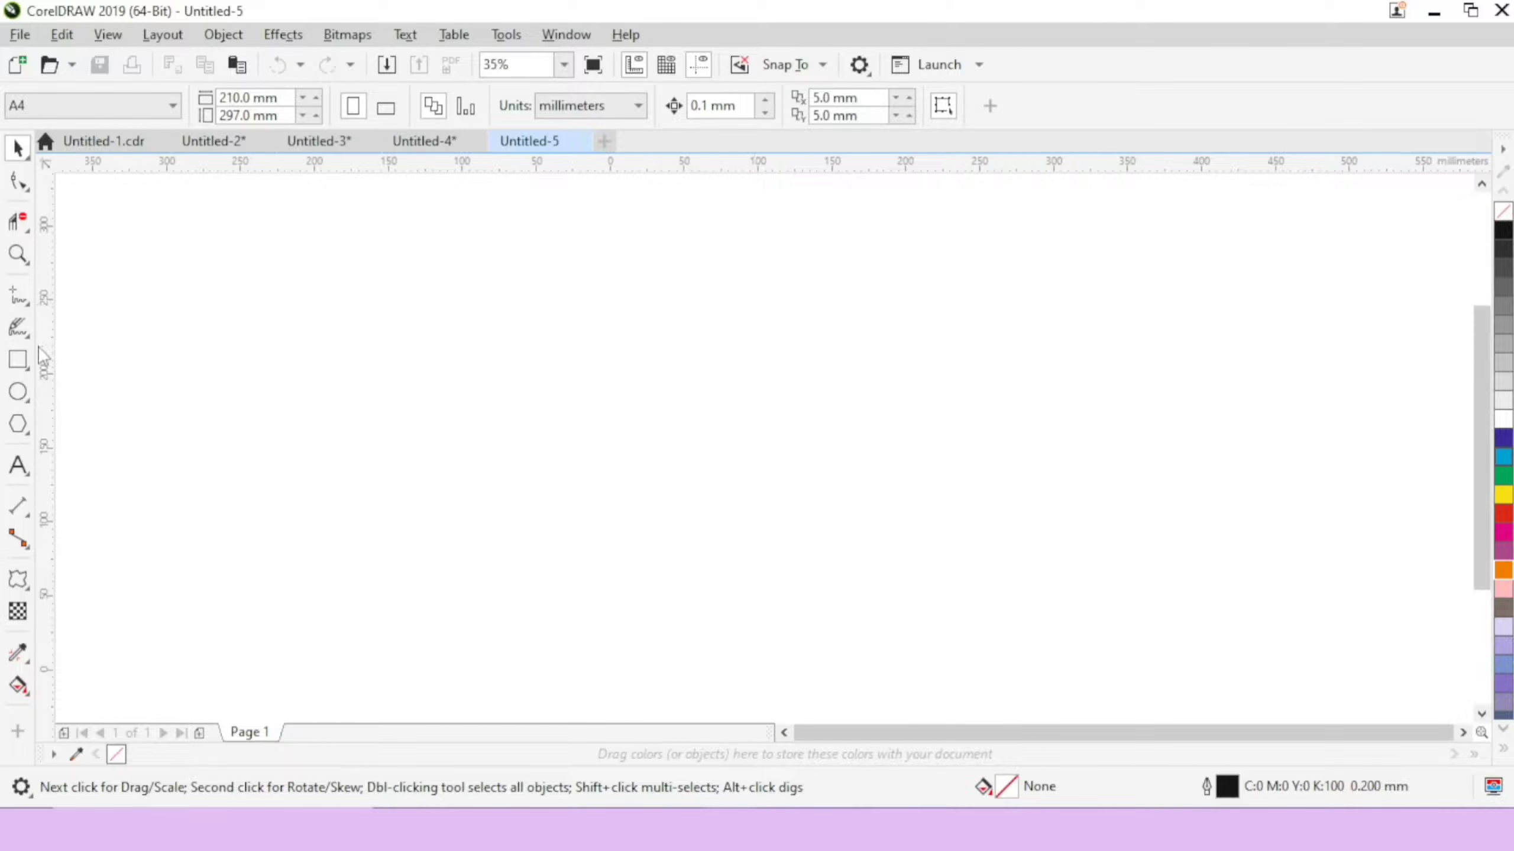
Draw a large circle with the Ellipse tool and add a smaller concentric circle inside it.
{"action": "left_click", "coordinate": [17, 392]}
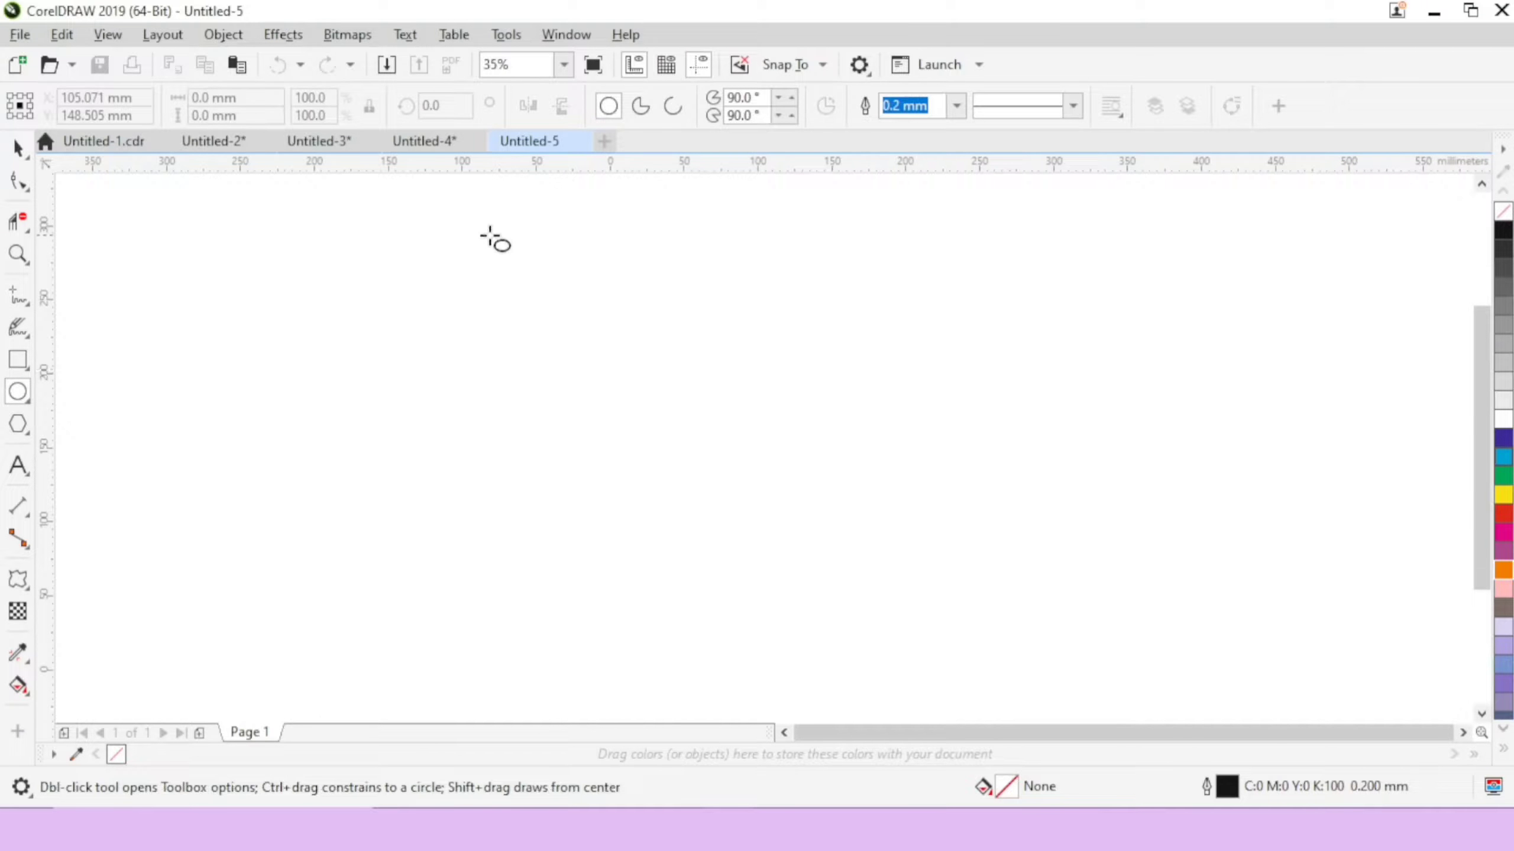
{"action": "left_click_drag", "start_coordinate": [493, 239], "coordinate": [880, 657]}
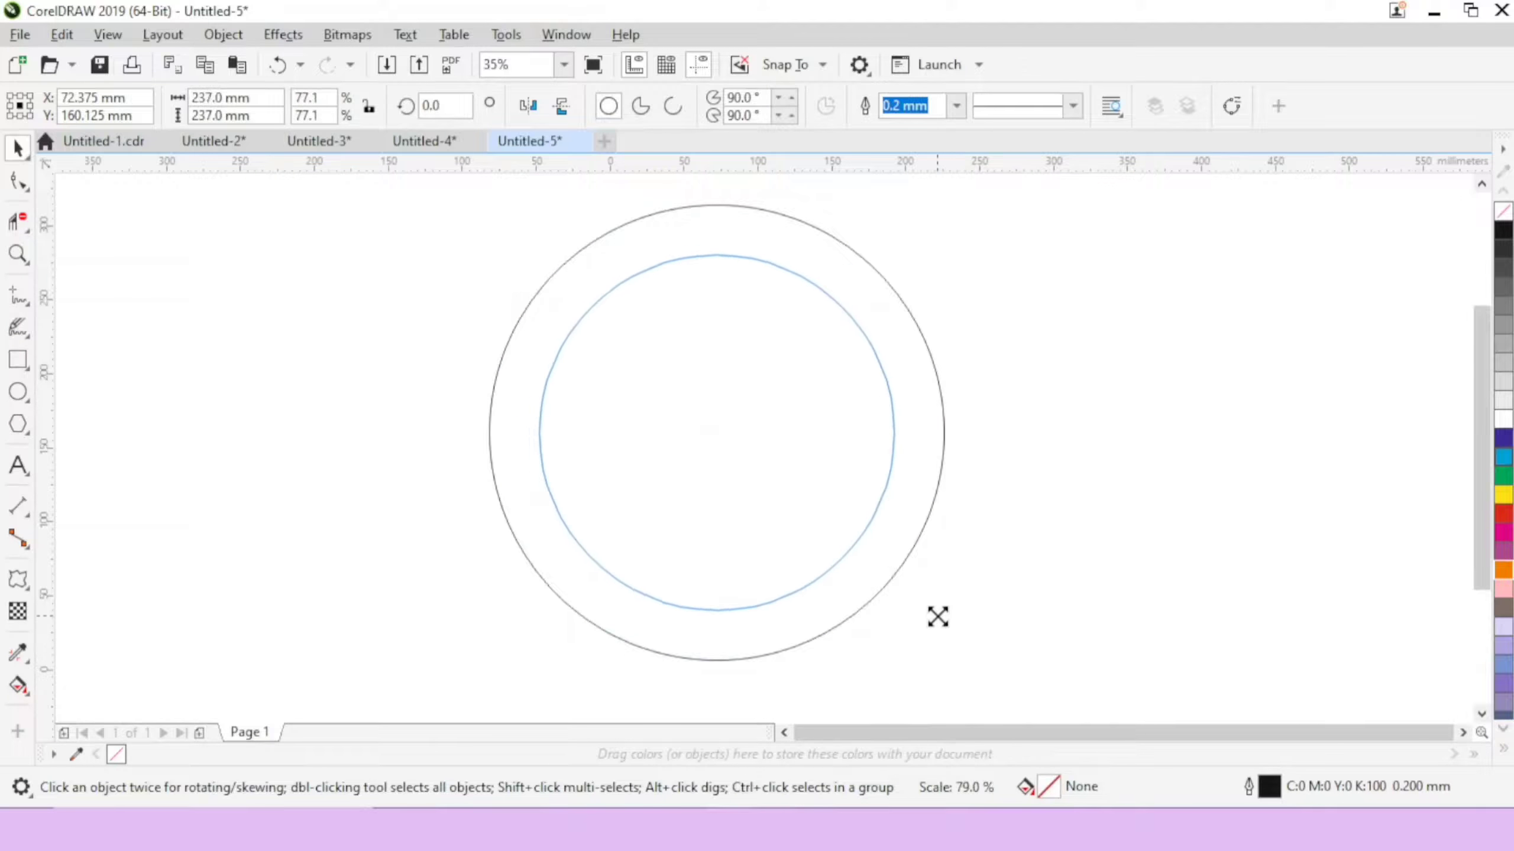
{"action": "left_click", "coordinate": [715, 432]}
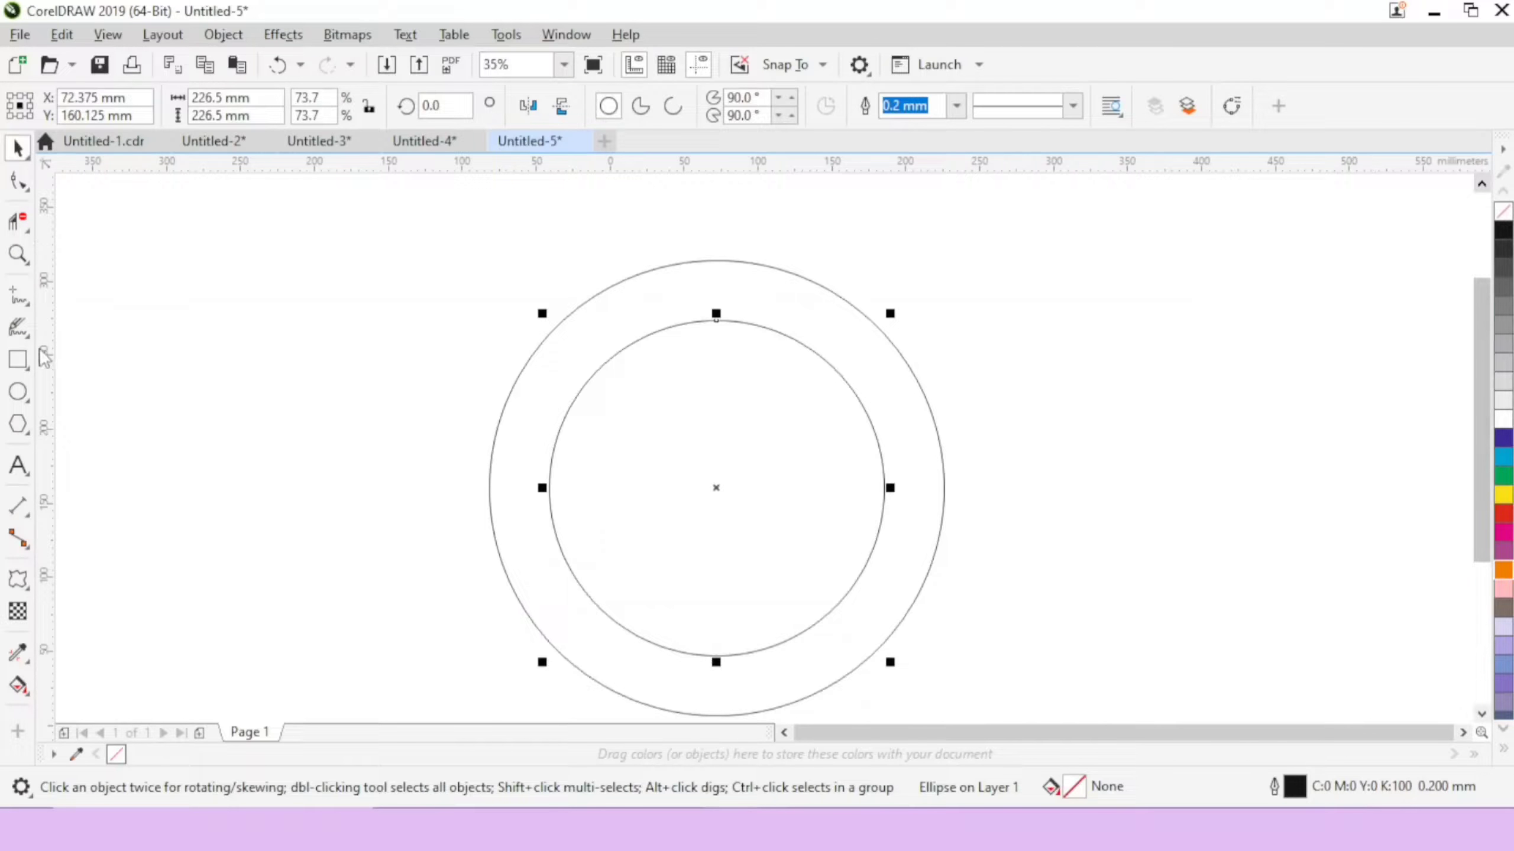
{"action": "left_click_drag", "start_coordinate": [646, 223], "coordinate": [785, 348]}
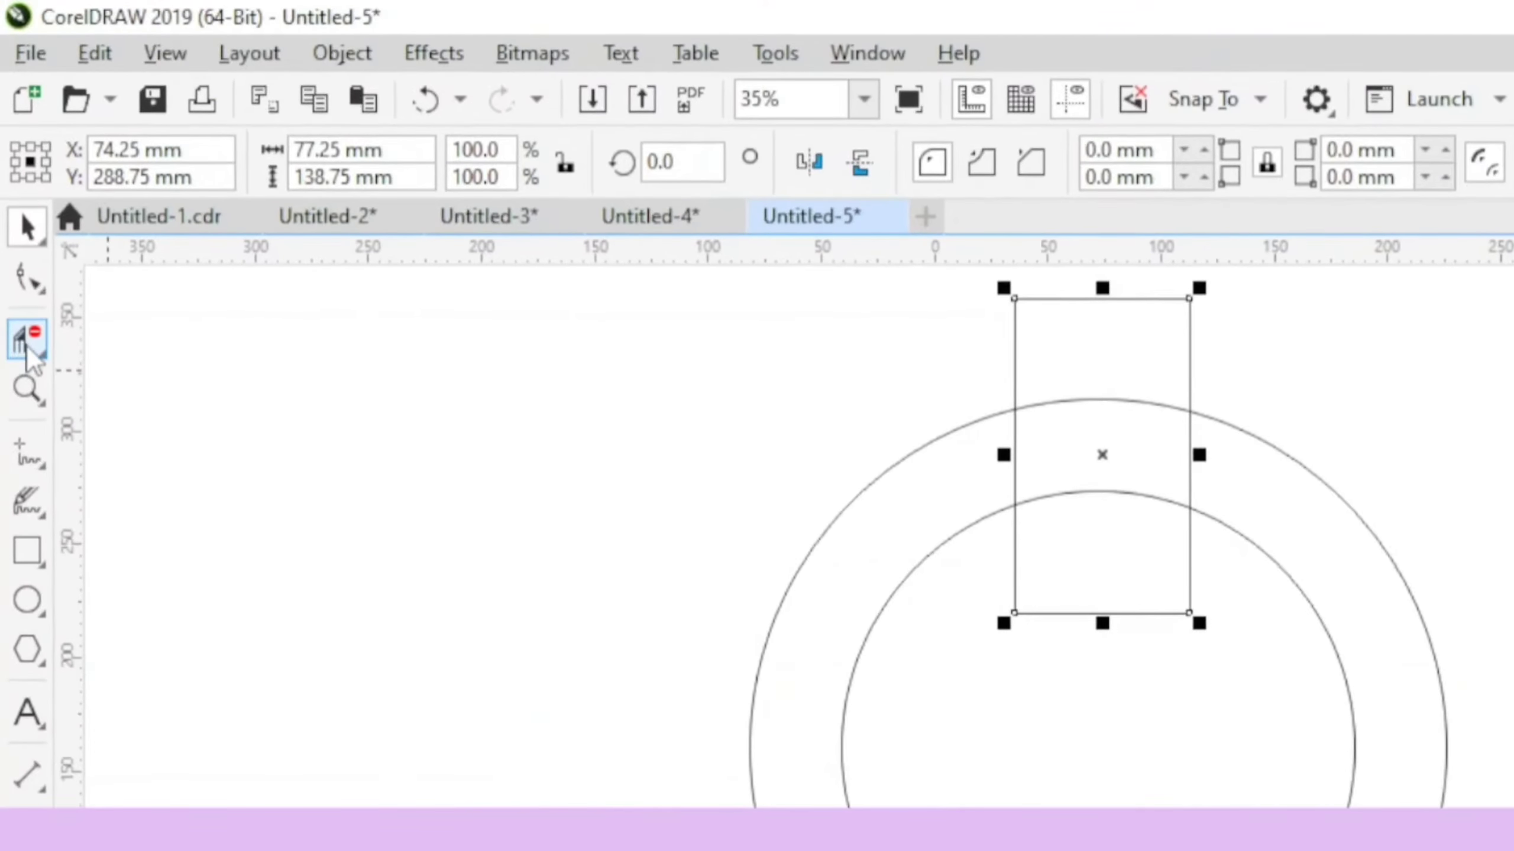
Select the Virtual Segment Delete tool to trim line parts between intersections.
{"action": "left_click", "coordinate": [26, 338]}
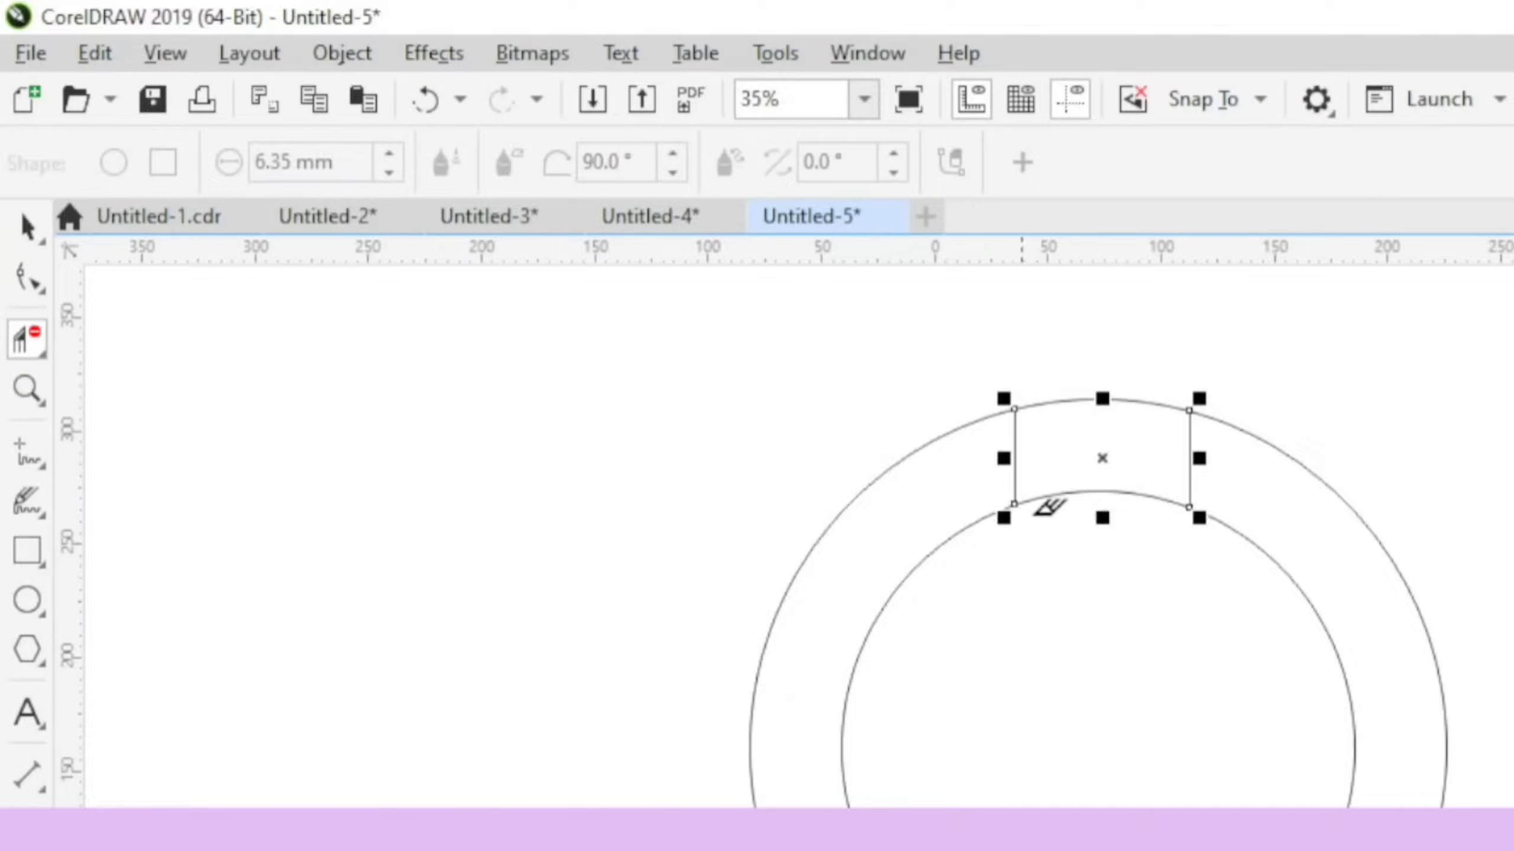
{"action": "mouse_move", "coordinate": [1105, 468]}
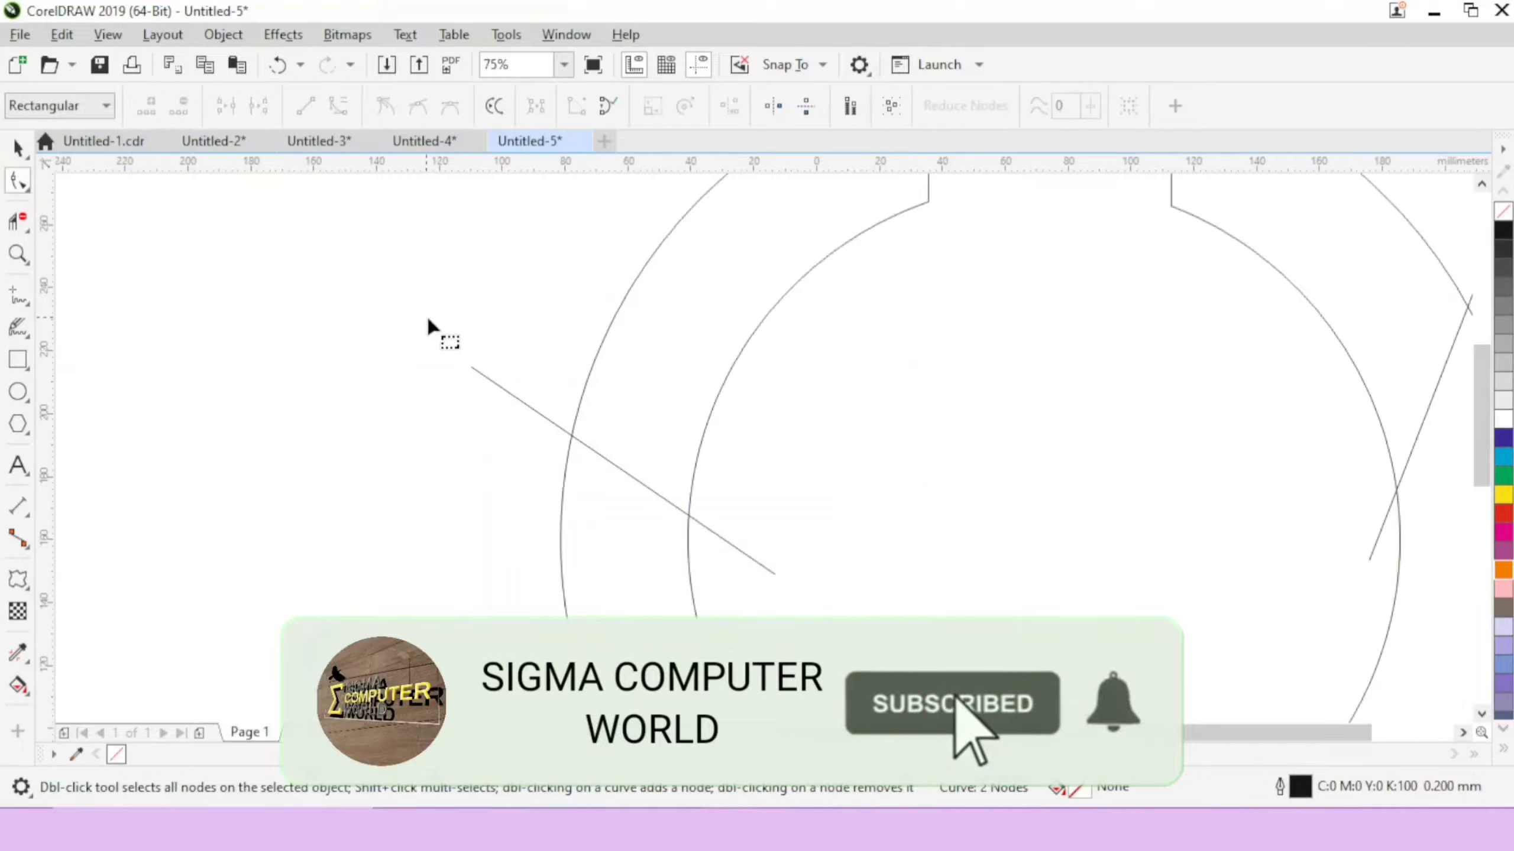
Convert the left dividing line into a curve with the Shape tool's To Curve option.
{"action": "left_click", "coordinate": [617, 473]}
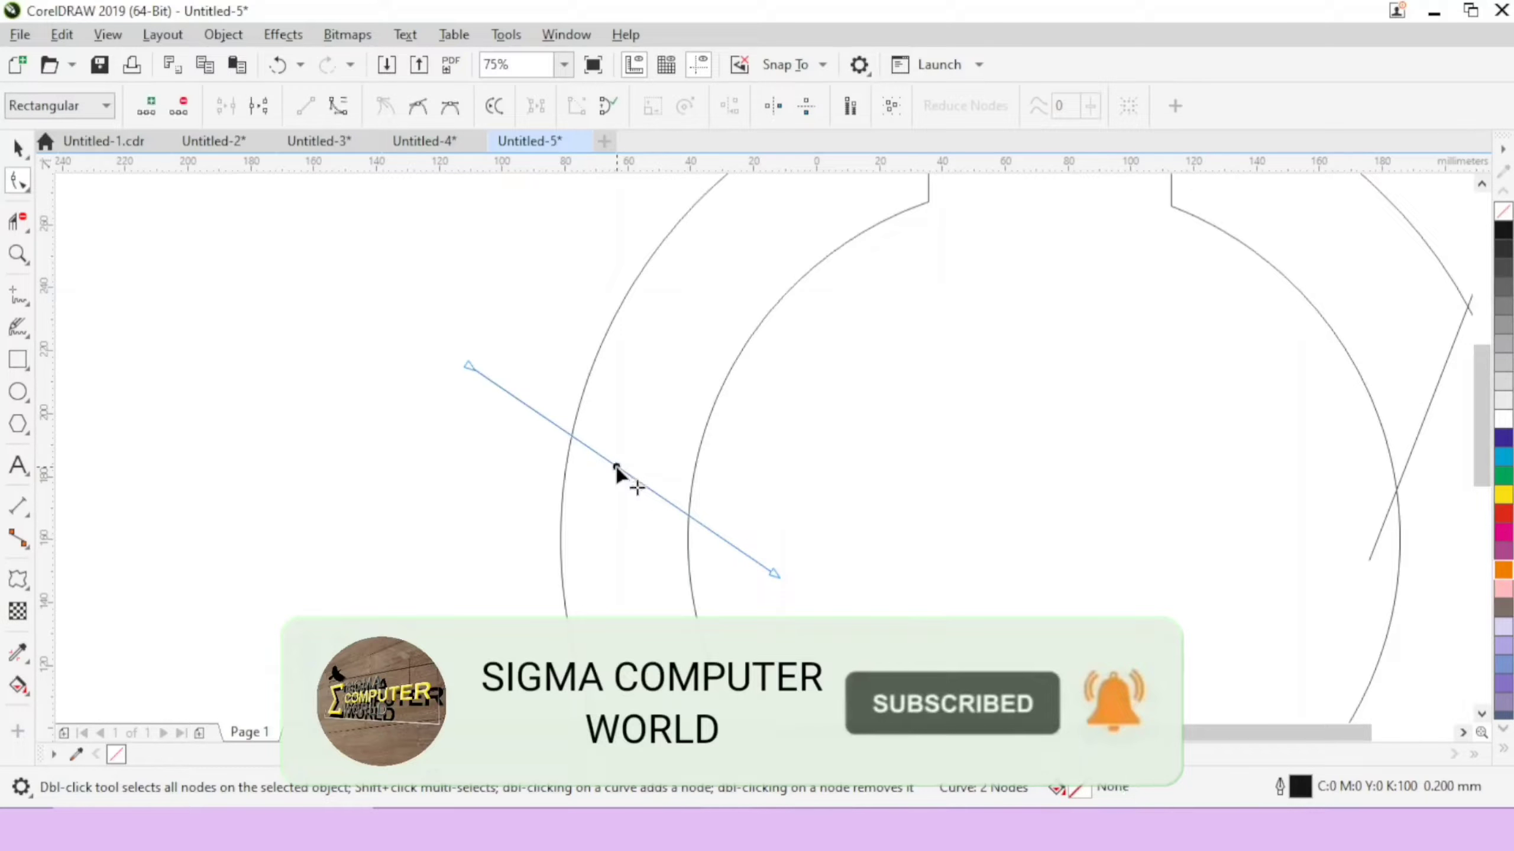
{"action": "right_click", "coordinate": [616, 468]}
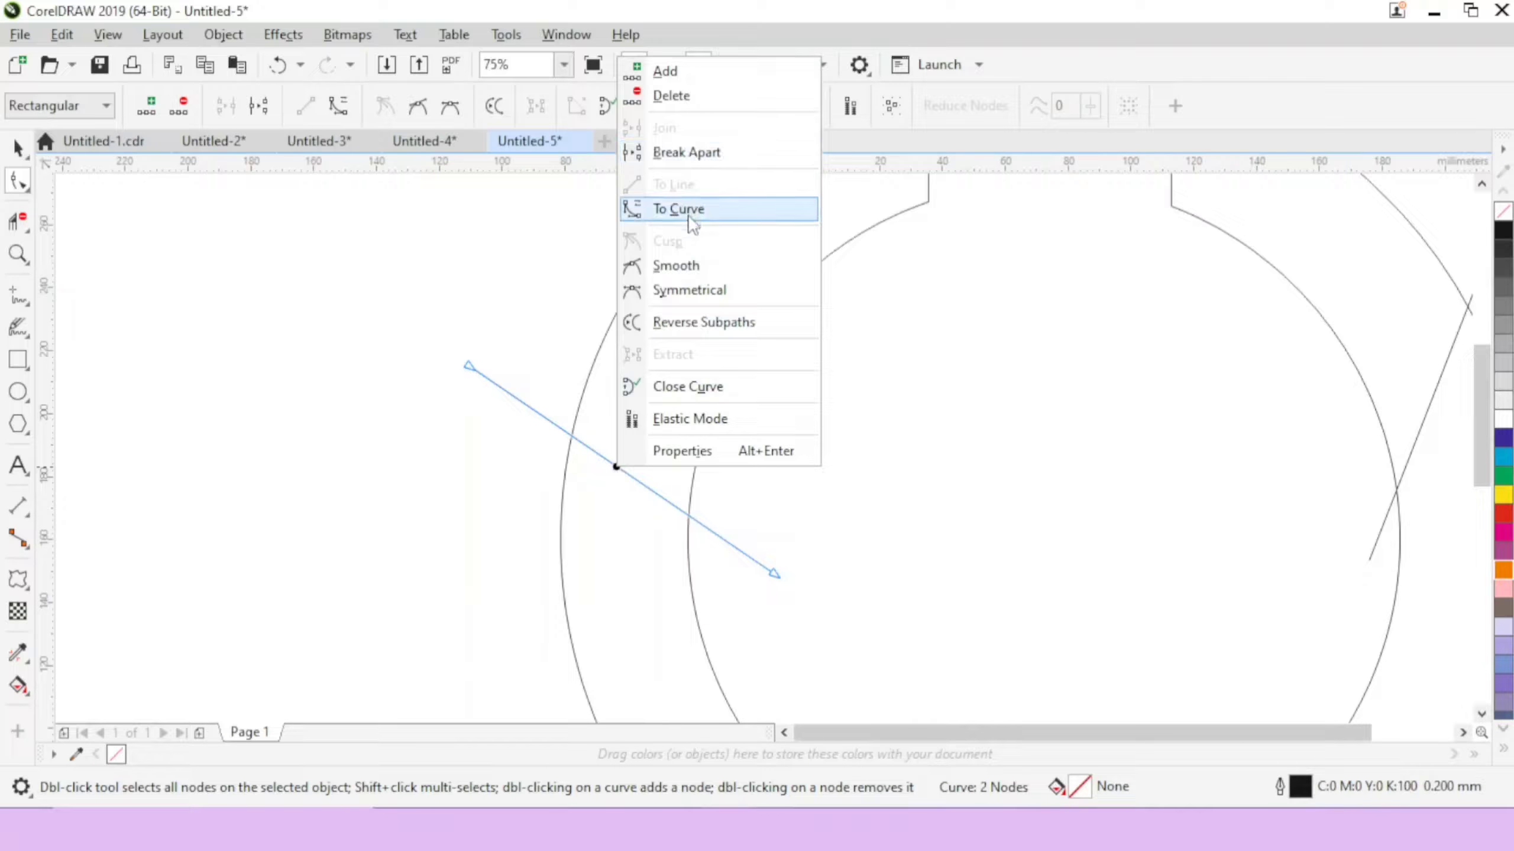
{"action": "left_click", "coordinate": [679, 209]}
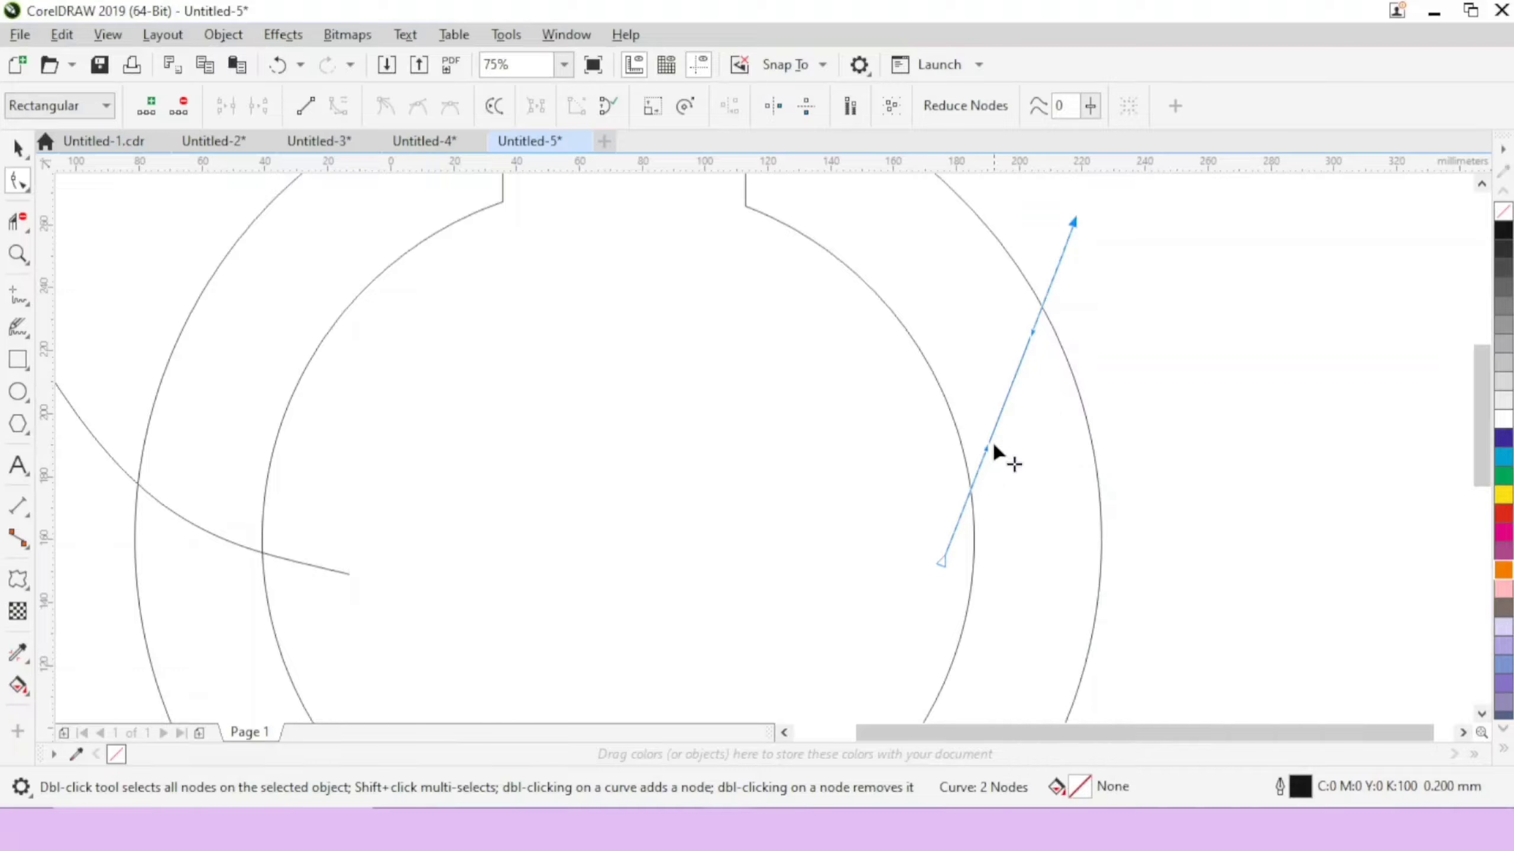
Bend the right and bottom dividing lines into smooth curves.
{"action": "left_click_drag", "start_coordinate": [985, 454], "coordinate": [1037, 348]}
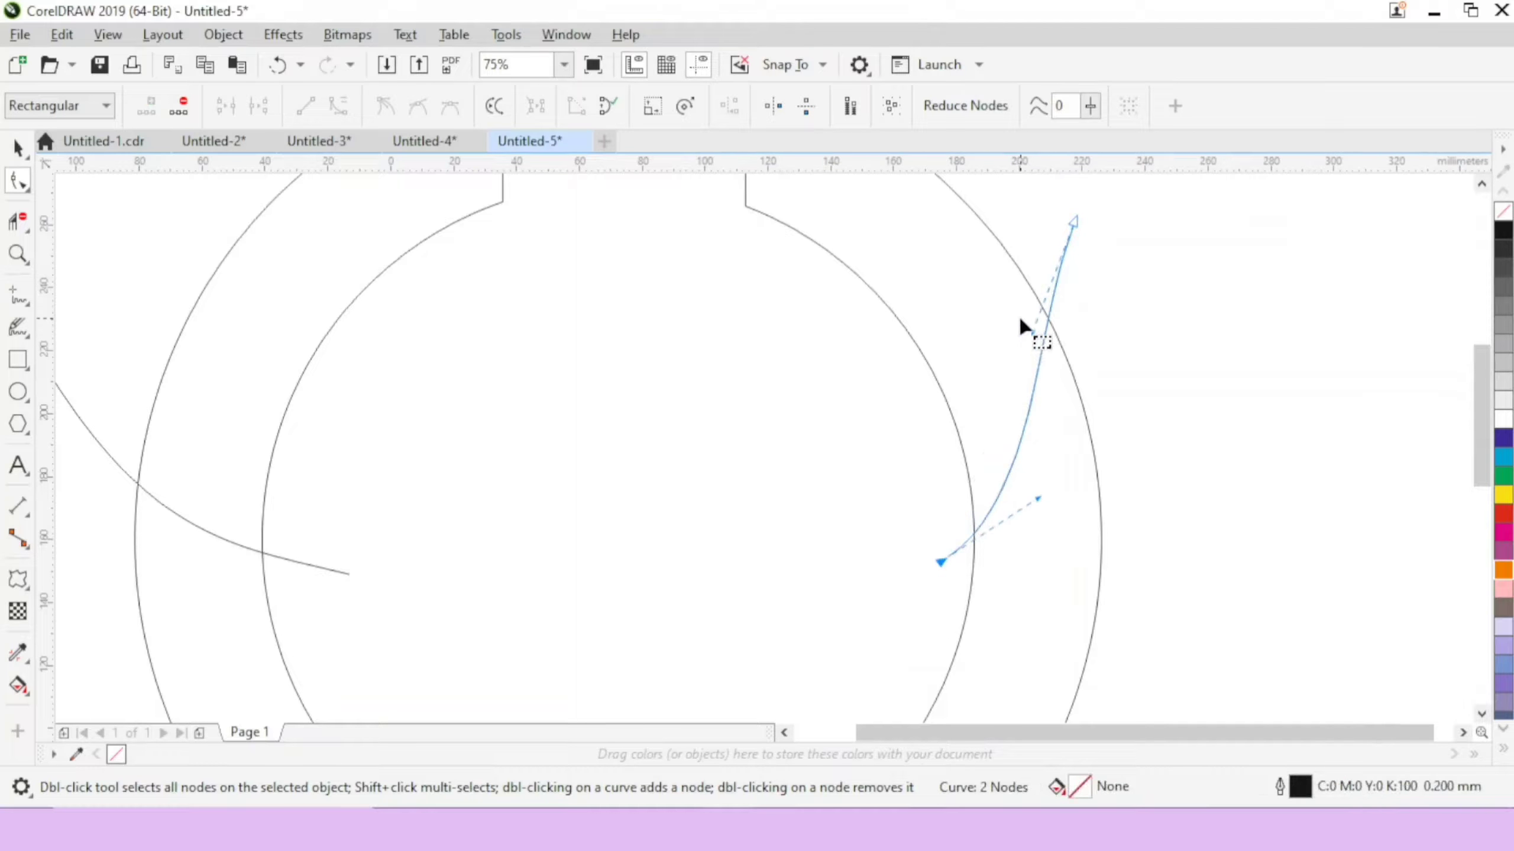
{"action": "left_click_drag", "start_coordinate": [1024, 328], "coordinate": [1062, 386]}
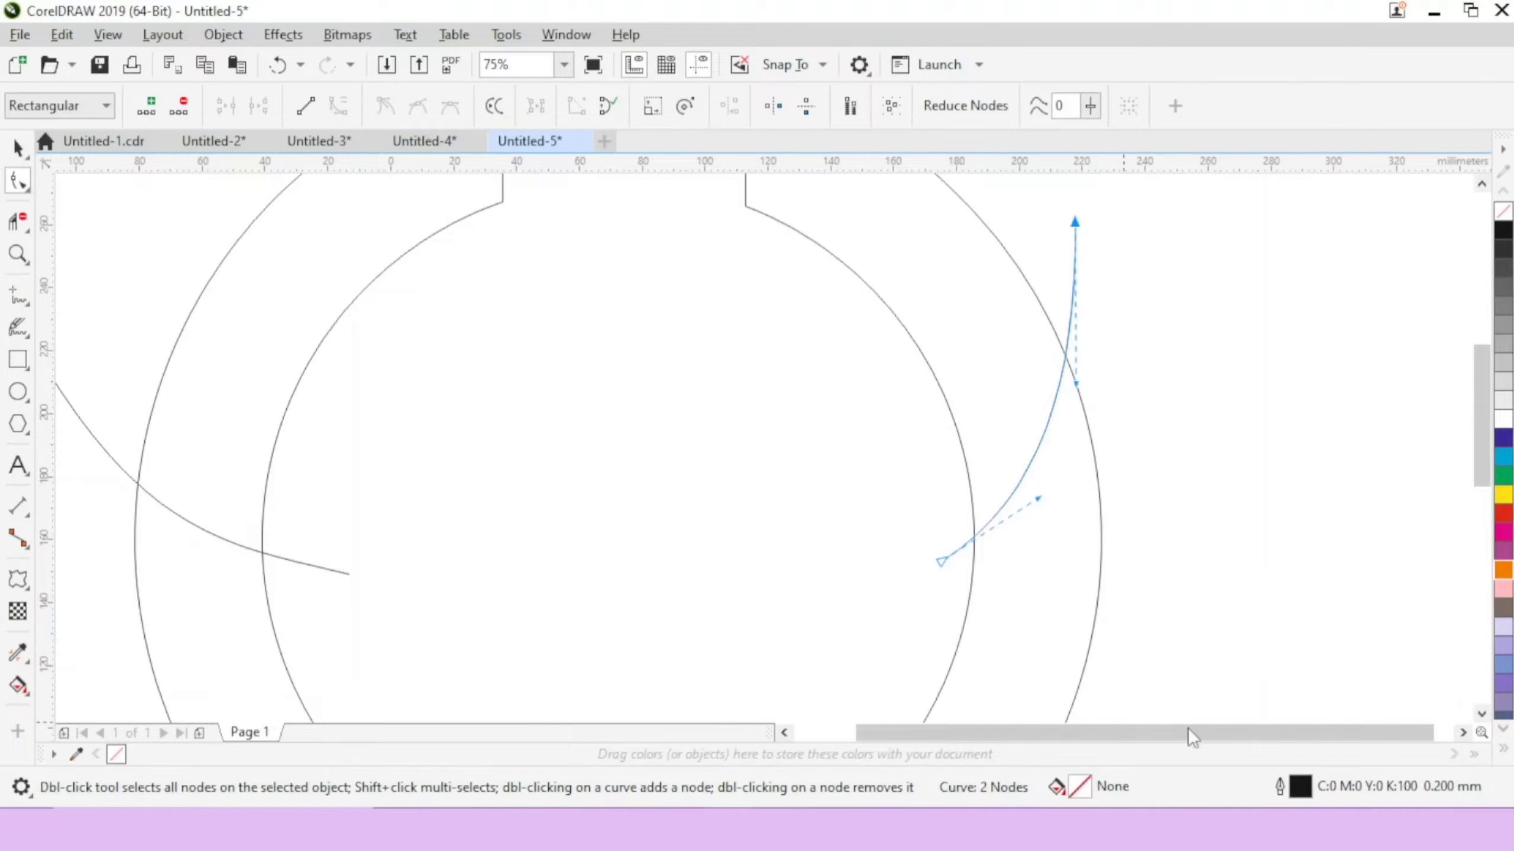
{"action": "scroll", "scroll_direction": "down", "scroll_amount": 3}
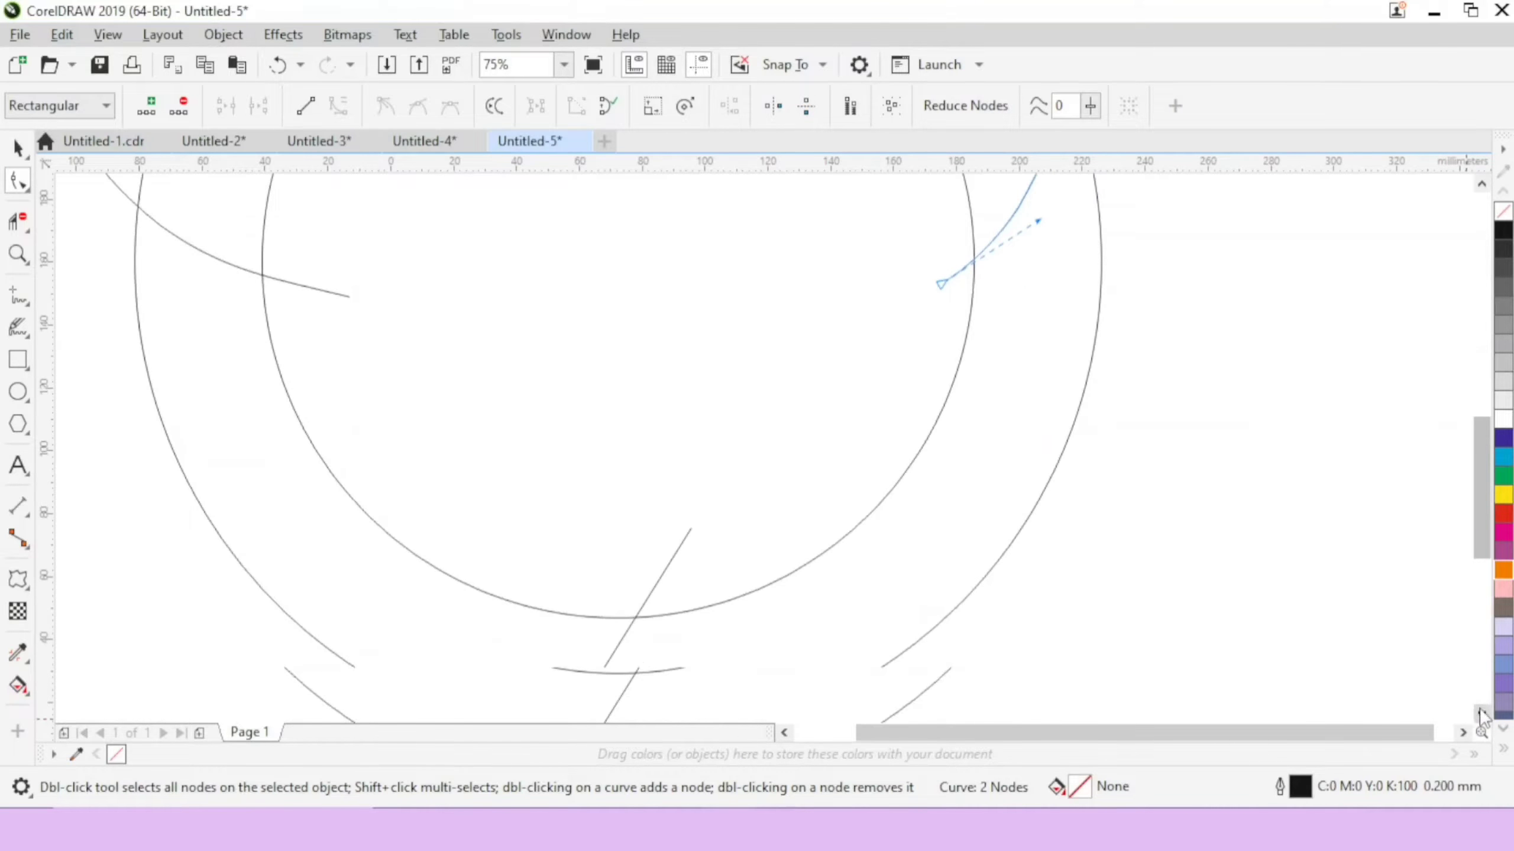
{"action": "scroll", "scroll_direction": "down", "scroll_amount": 3}
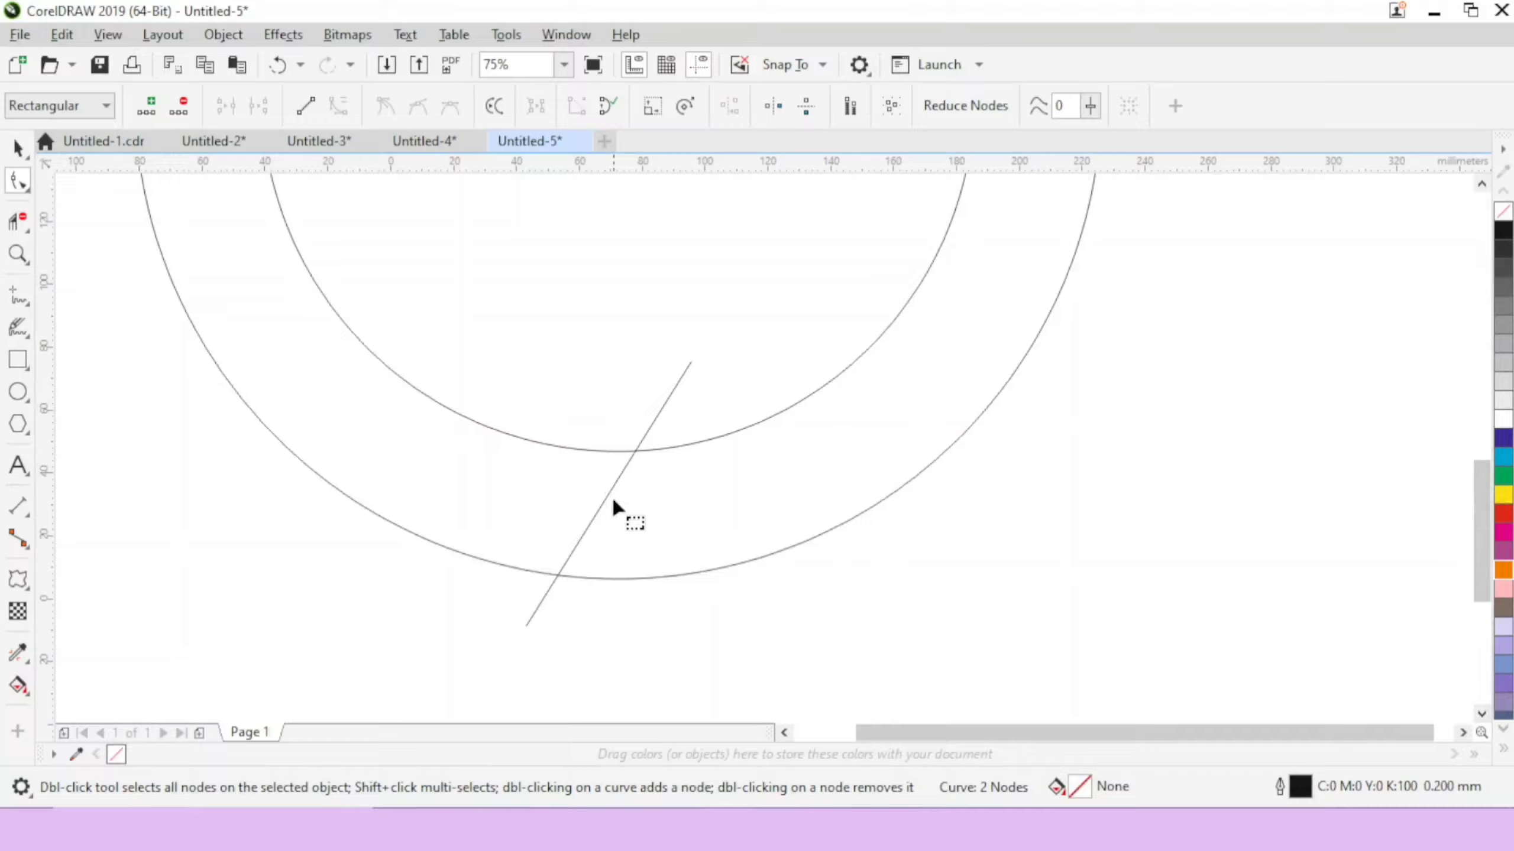
{"action": "left_click", "coordinate": [613, 497]}
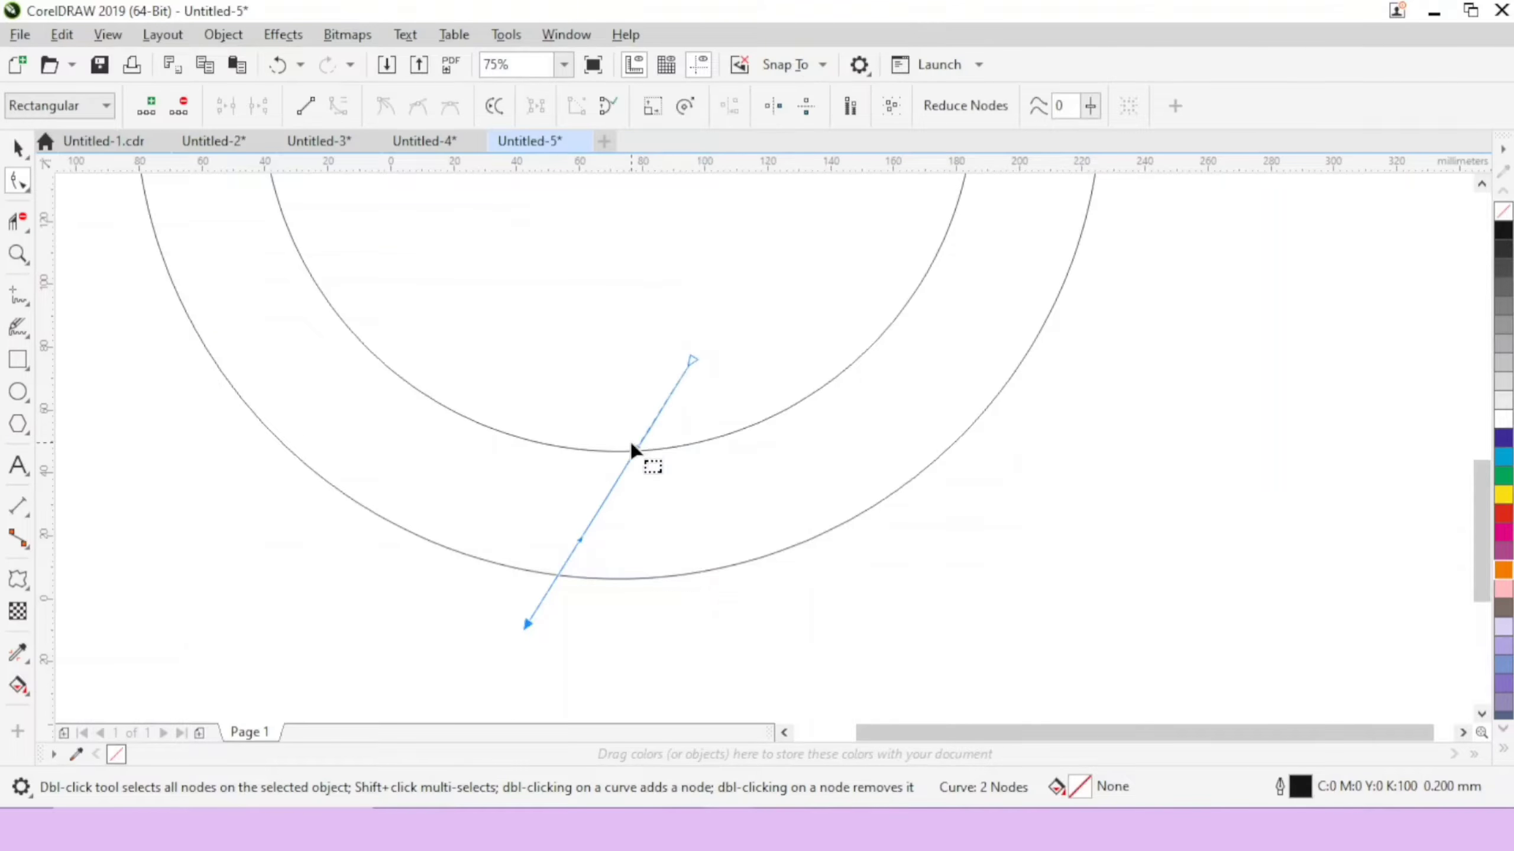
{"action": "left_click_drag", "start_coordinate": [638, 435], "coordinate": [618, 458]}
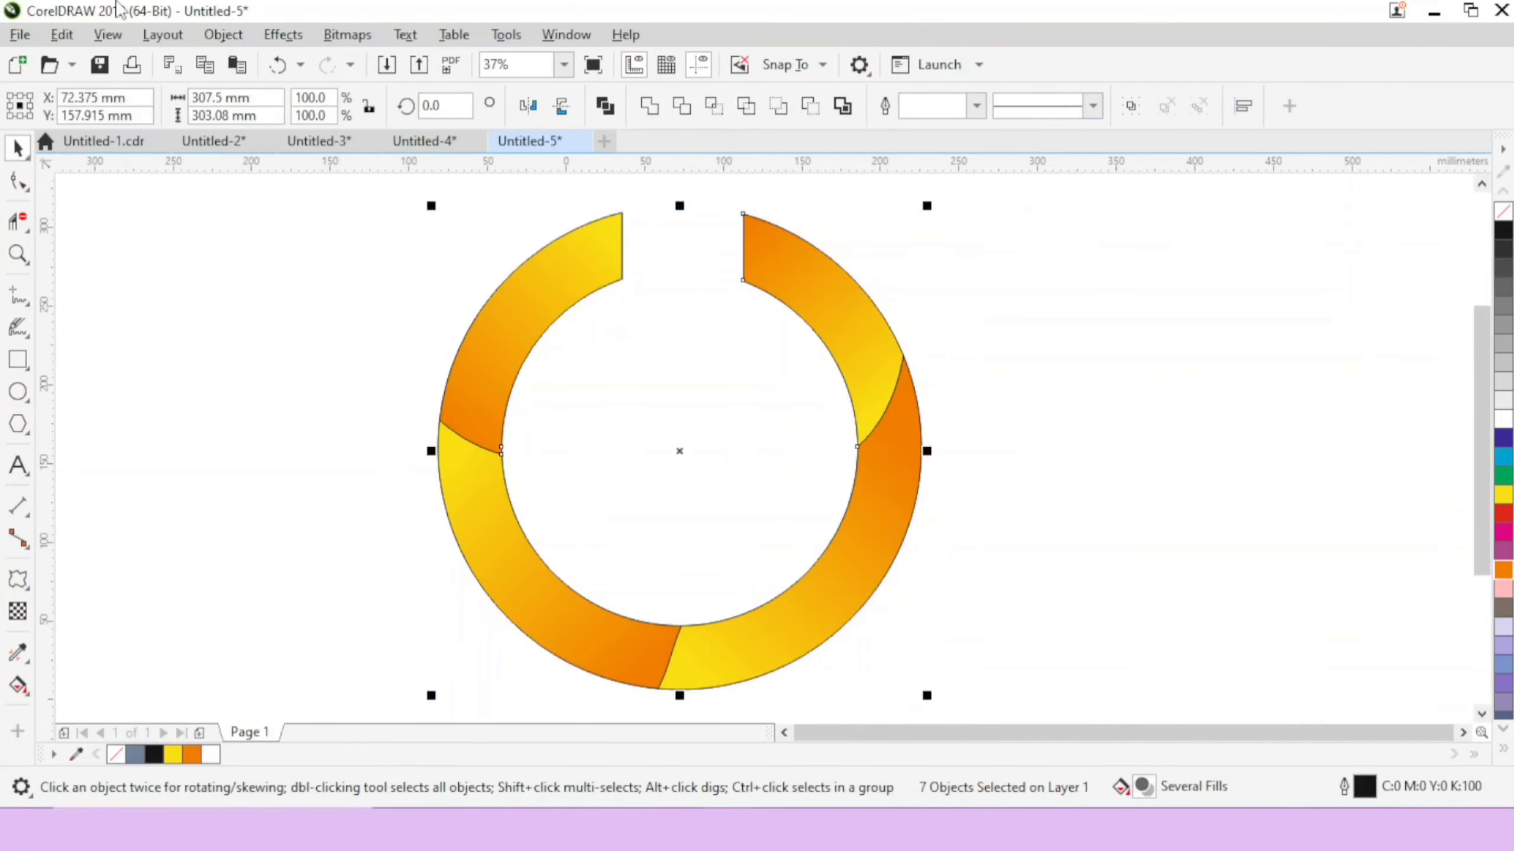
Group the ring pieces and set their outline to None.
{"action": "key", "text": "ctrl+g"}
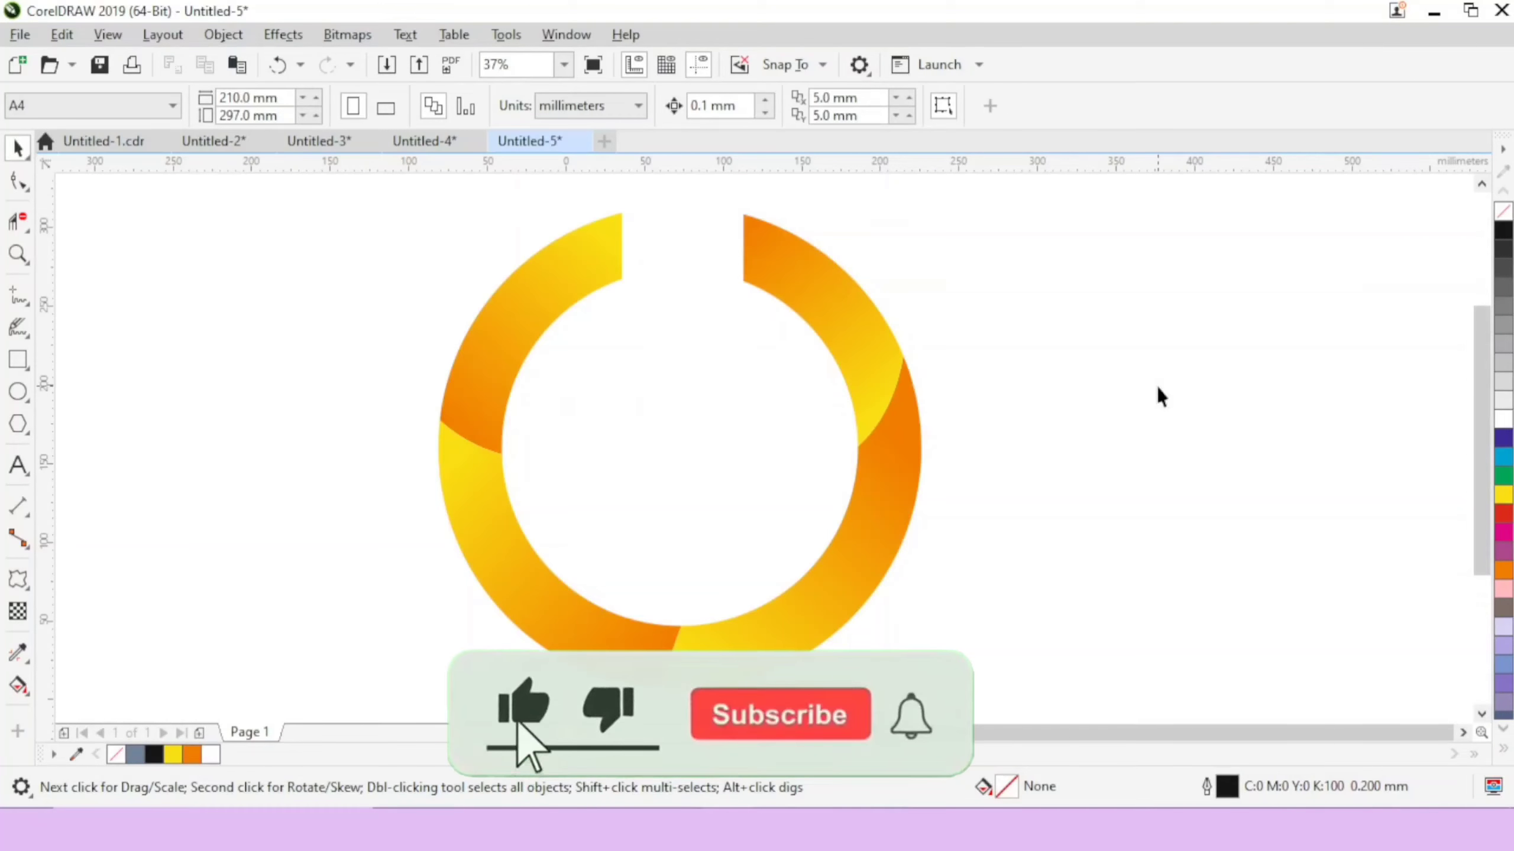
{"action": "left_click", "coordinate": [780, 714]}
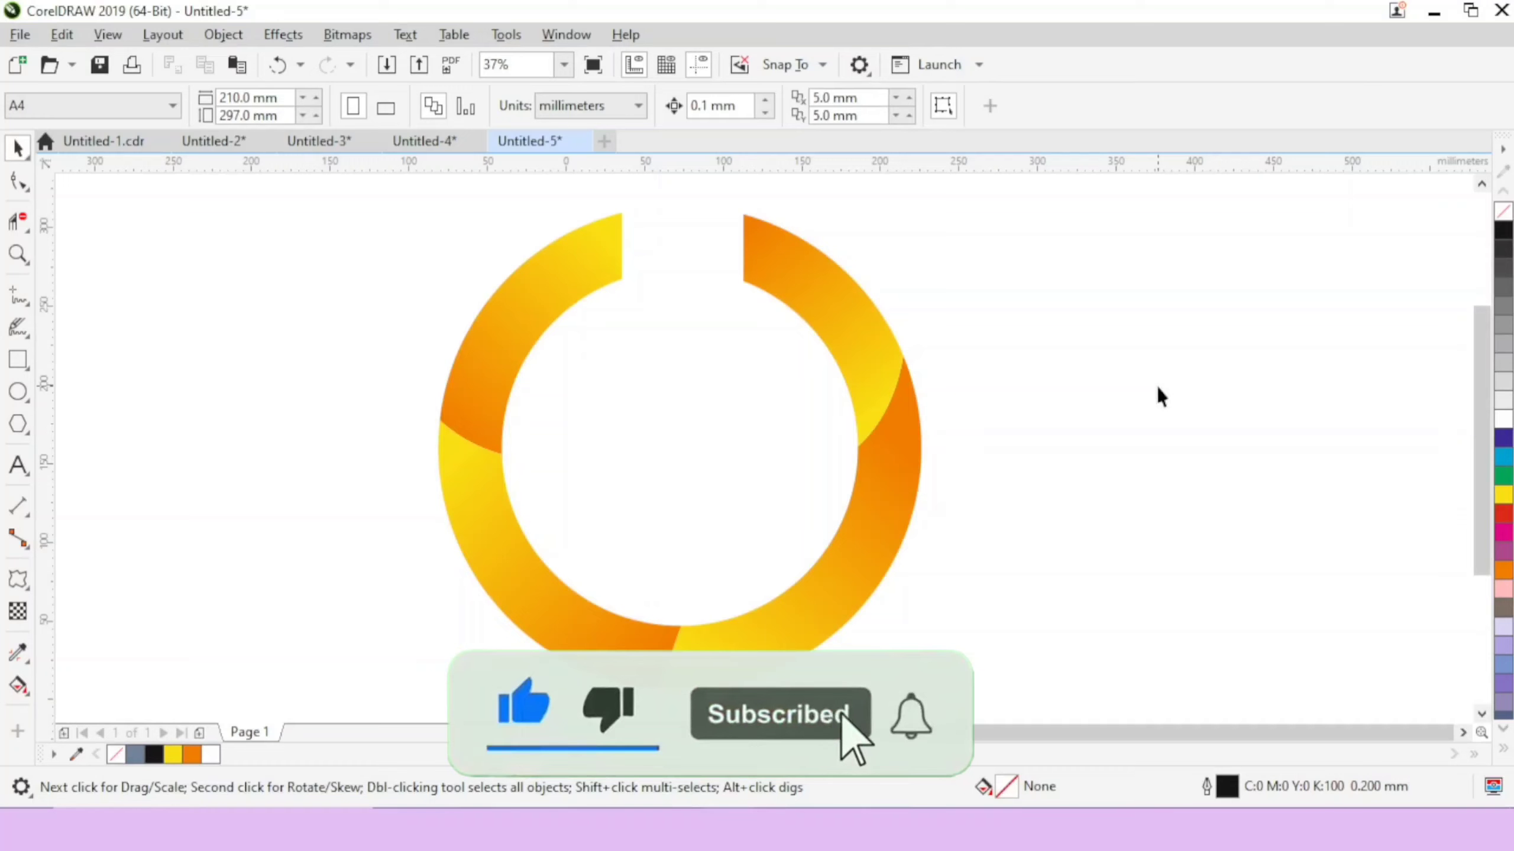